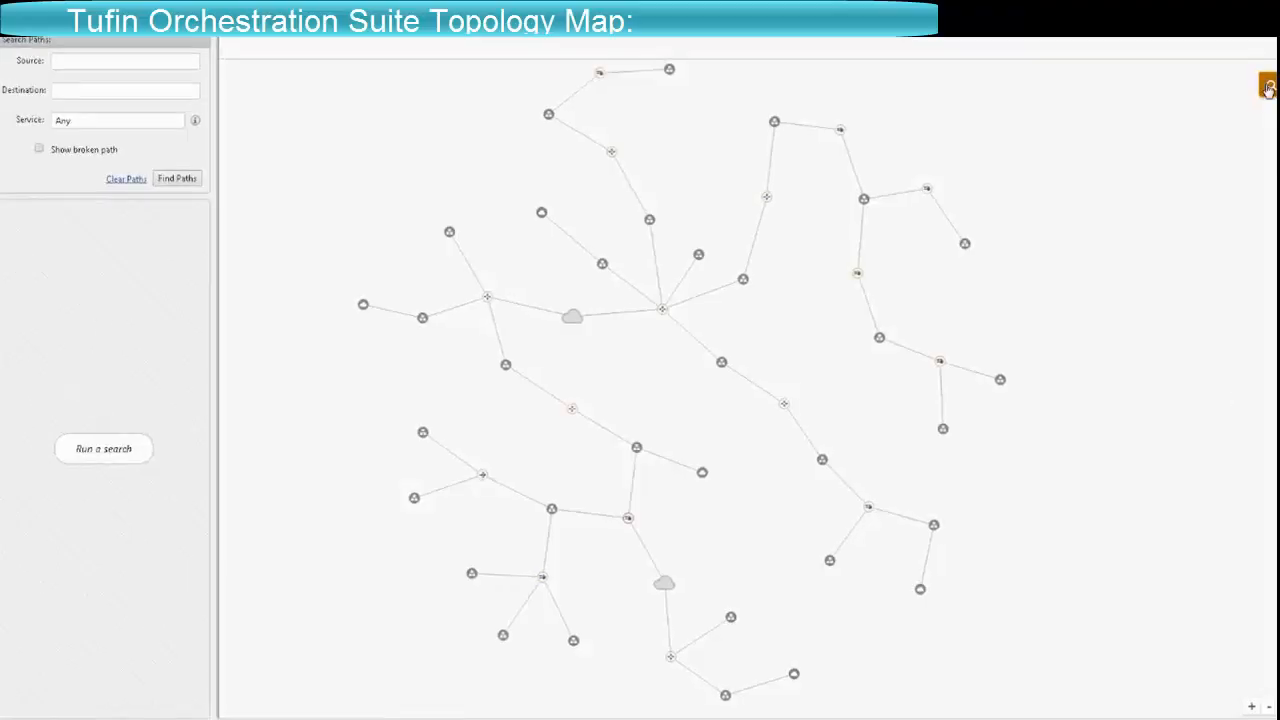
- Select the 172.16.40.0/24 network node near SMCPM to reveal its copy options
{"action": "left_click", "coordinate": [1268, 84]}
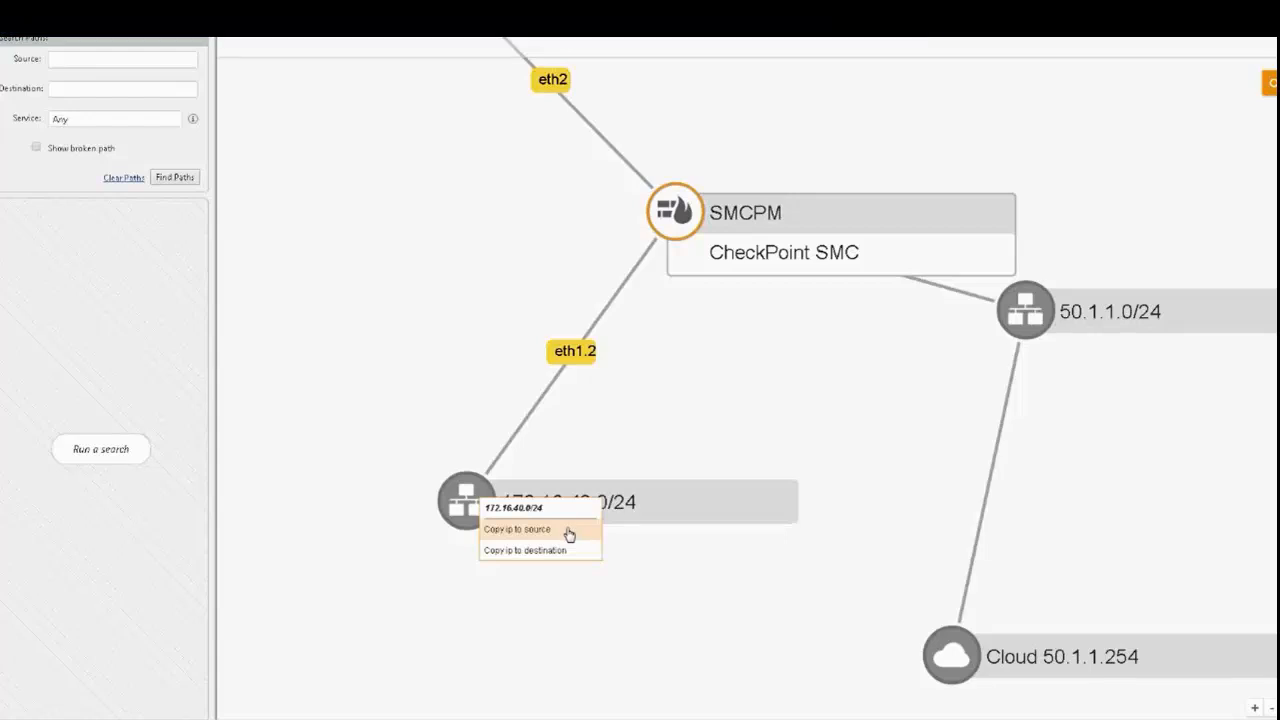
- Run a path search from source 172.16.40.0/24 to destination 172.16.80.10
{"action": "left_click", "coordinate": [512, 528]}
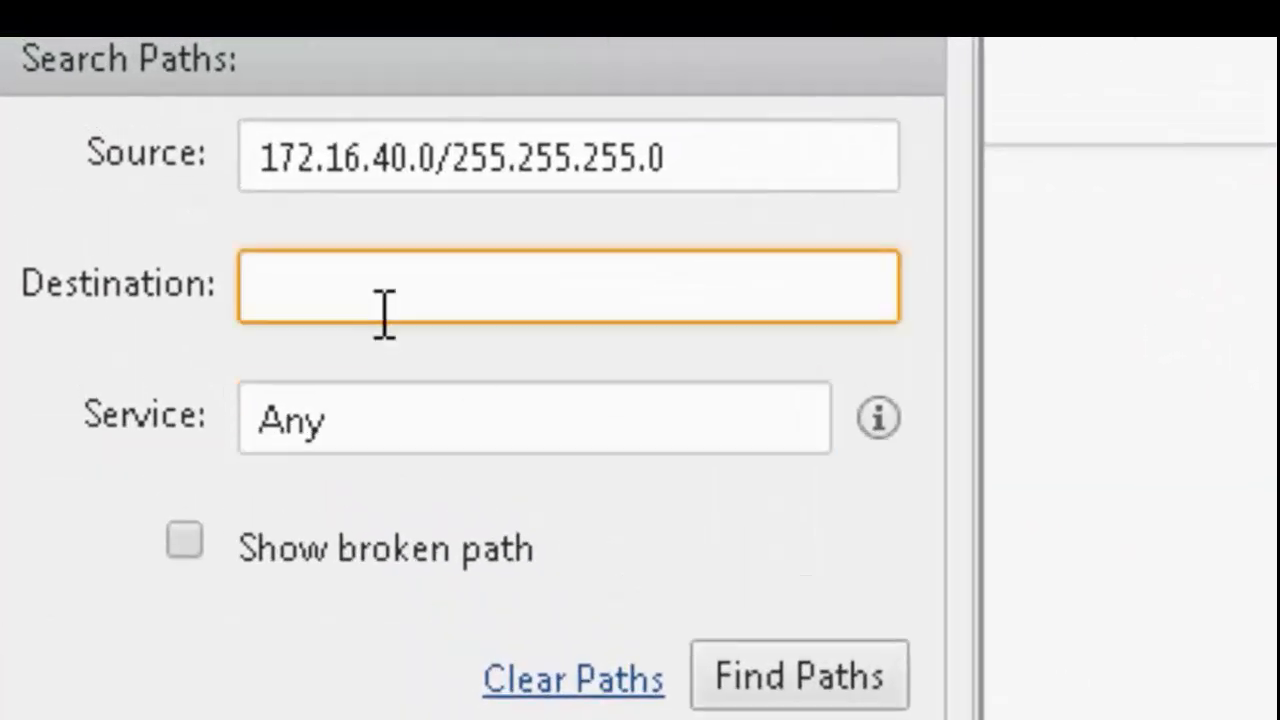
{"action": "type", "text": "172.16.80.10"}
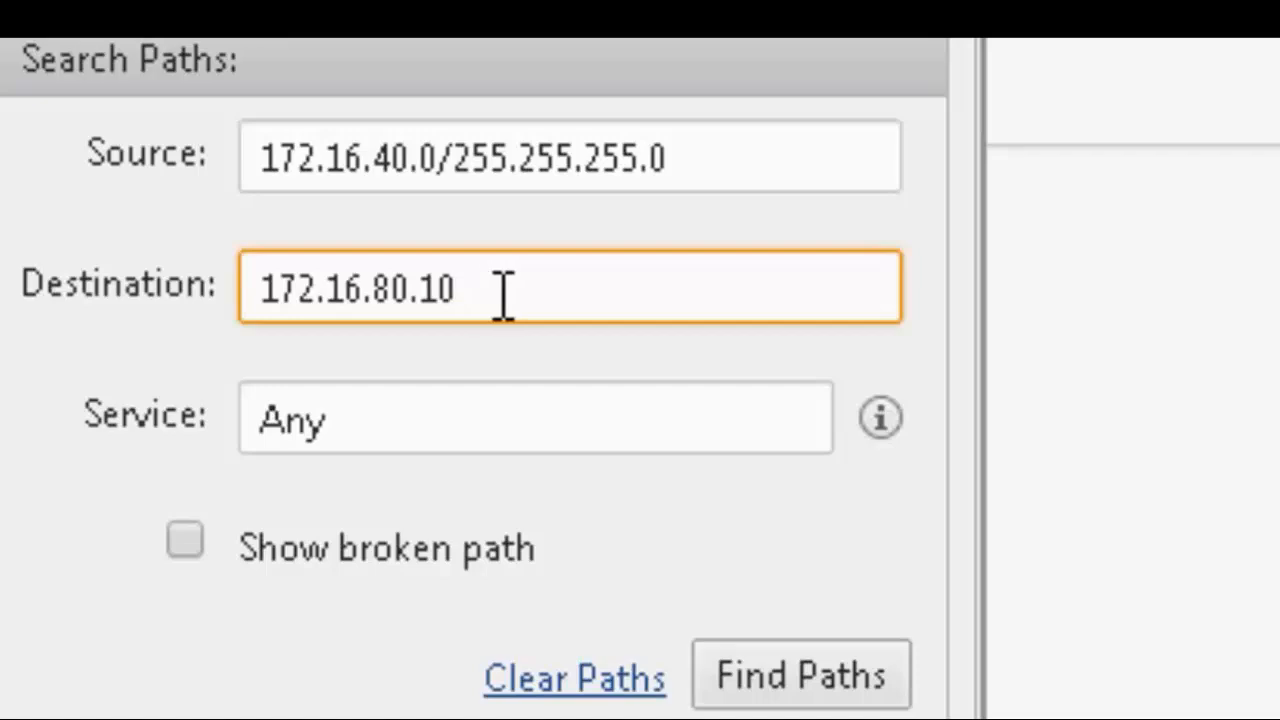
{"action": "left_click", "coordinate": [800, 674]}
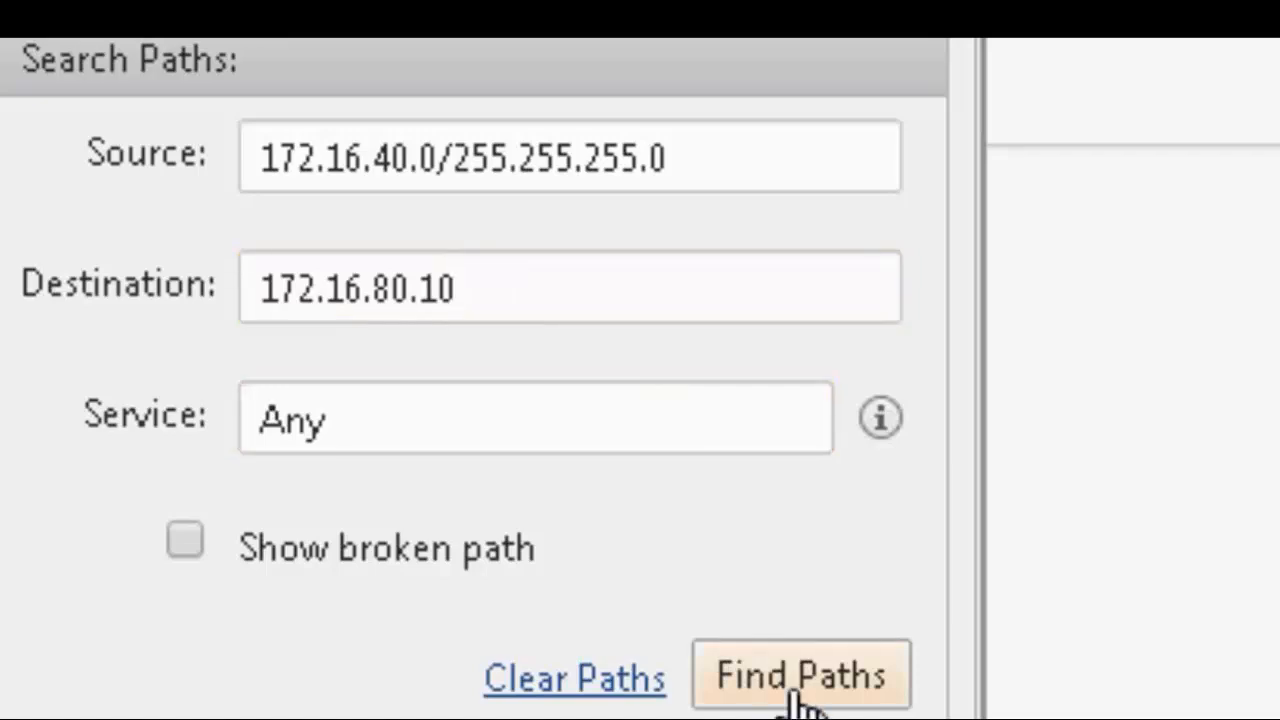
{"action": "left_click", "coordinate": [800, 676]}
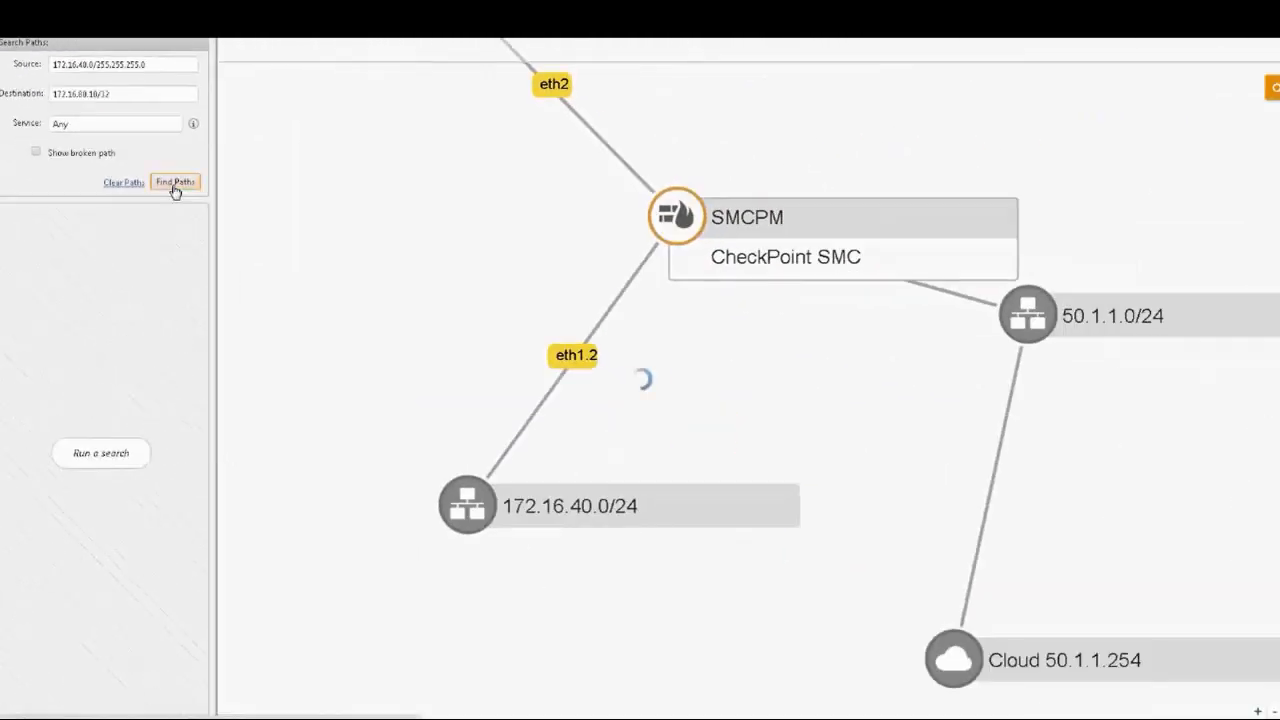
- Review the single Path 1 result highlighted in orange across the topology map
{"action": "left_click", "coordinate": [176, 182]}
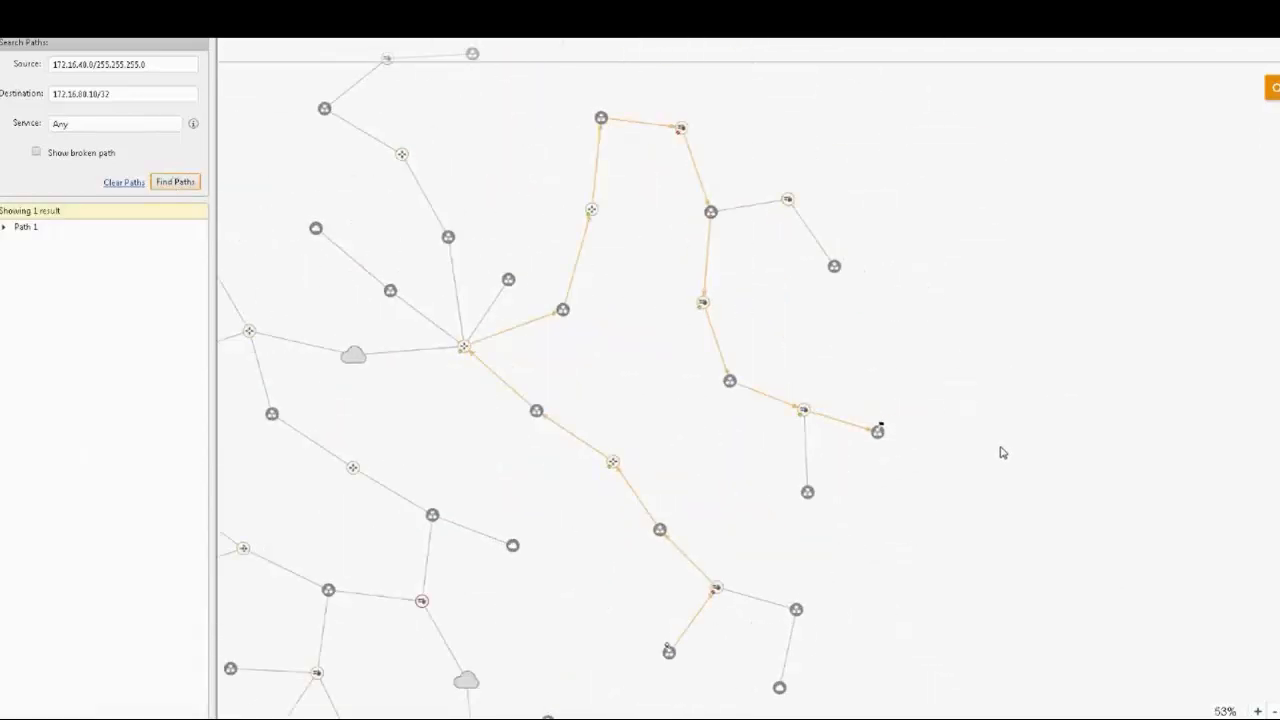
{"action": "mouse_move", "coordinate": [668, 608]}
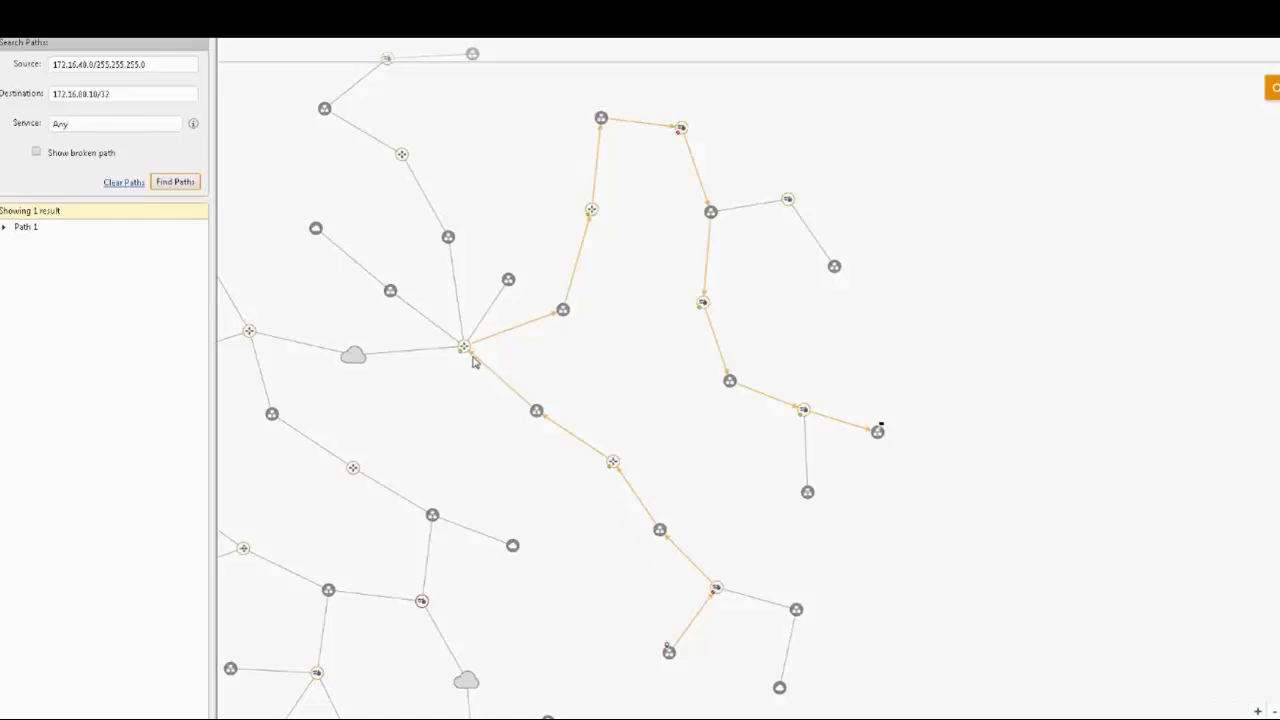
{"action": "mouse_move", "coordinate": [656, 146]}
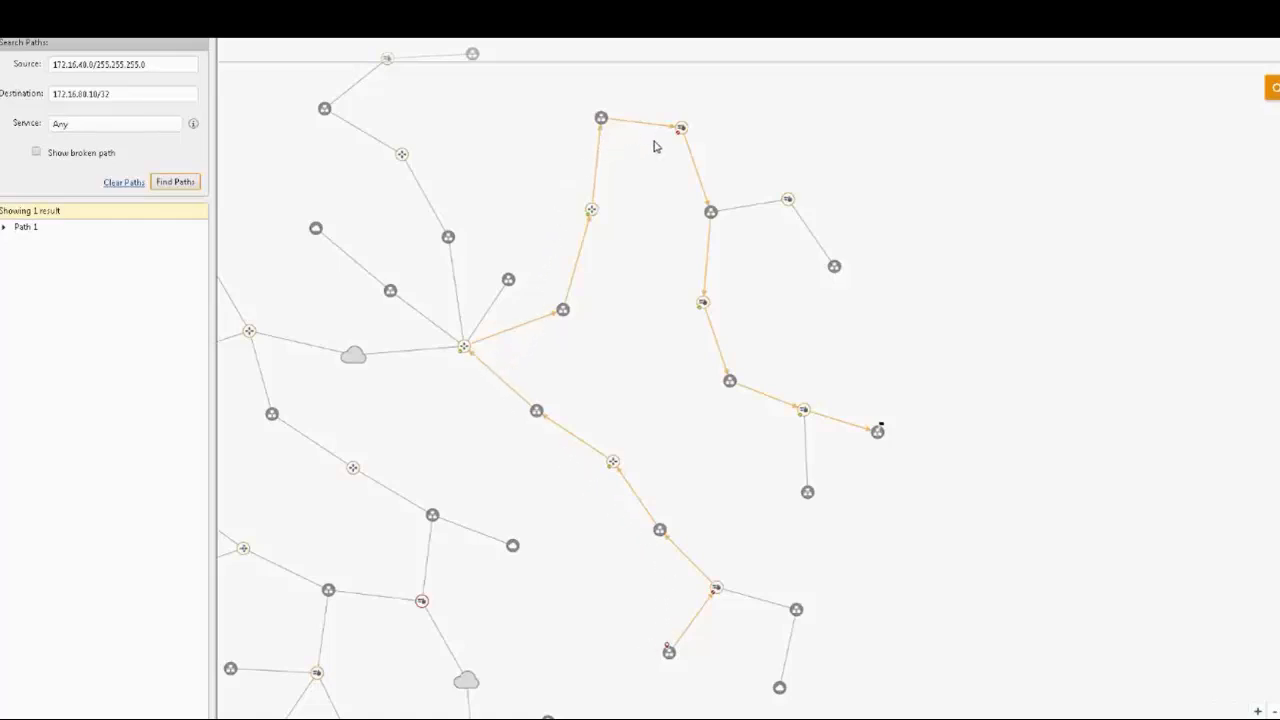
{"action": "mouse_move", "coordinate": [704, 366]}
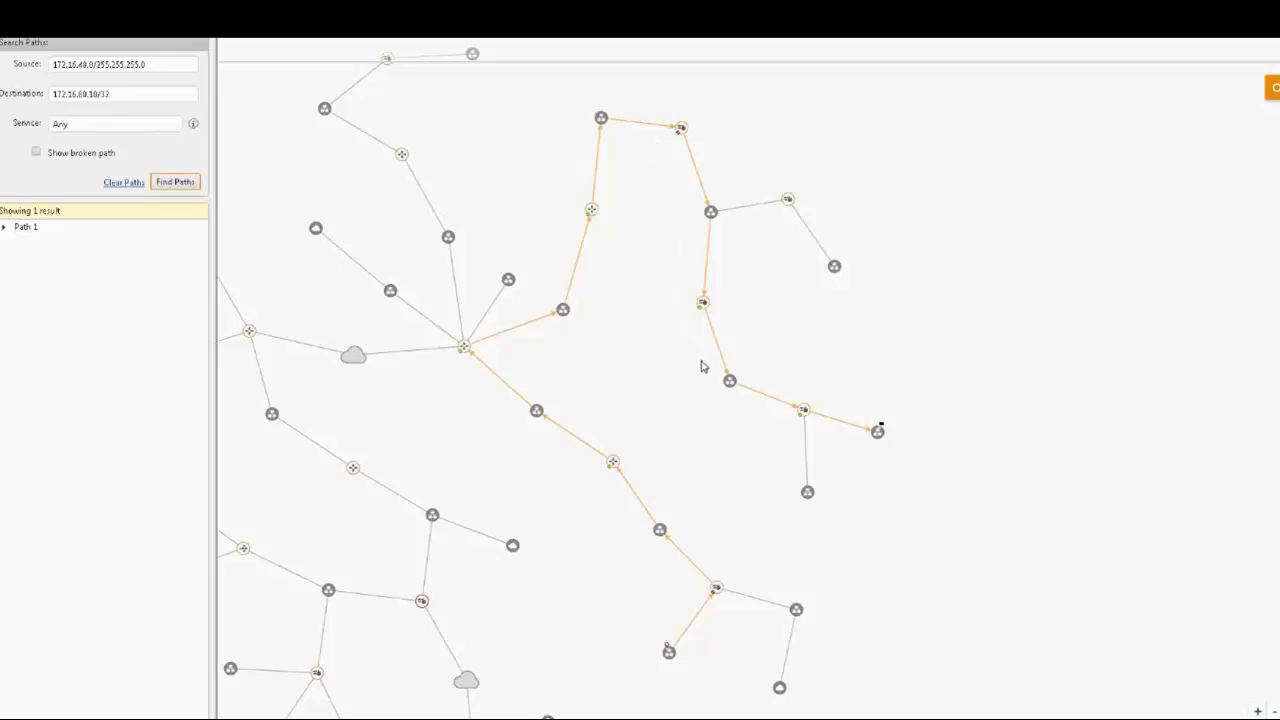
{"action": "mouse_move", "coordinate": [852, 436]}
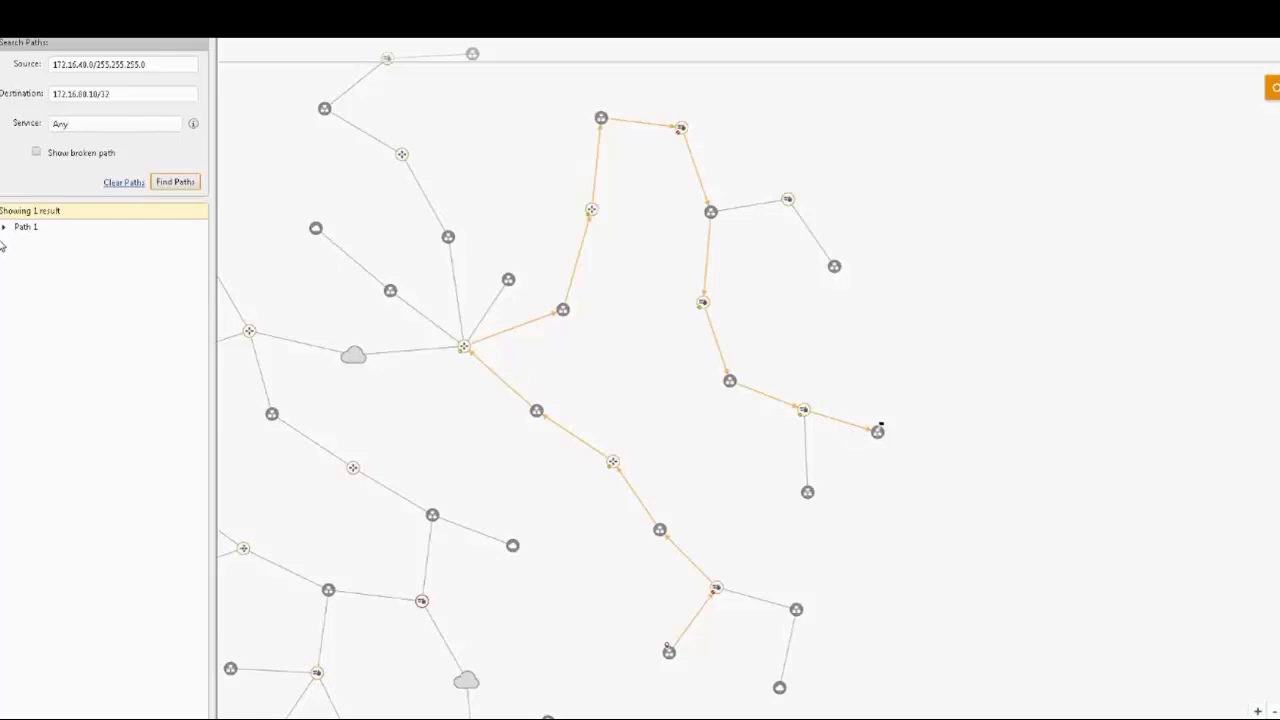
- Expand Path 1's device list and show SMCPM's details with incoming interface eth1.2 at 172.16.40.1
{"action": "left_click", "coordinate": [4, 226]}
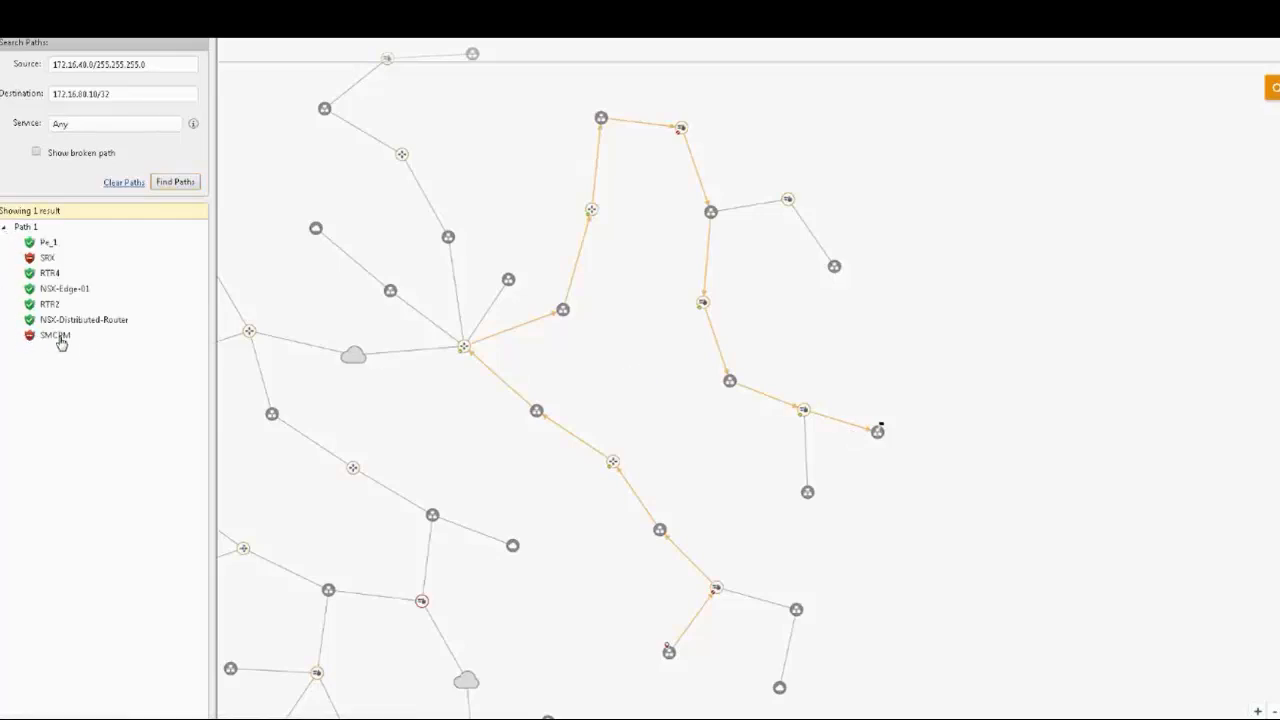
{"action": "left_click", "coordinate": [56, 336]}
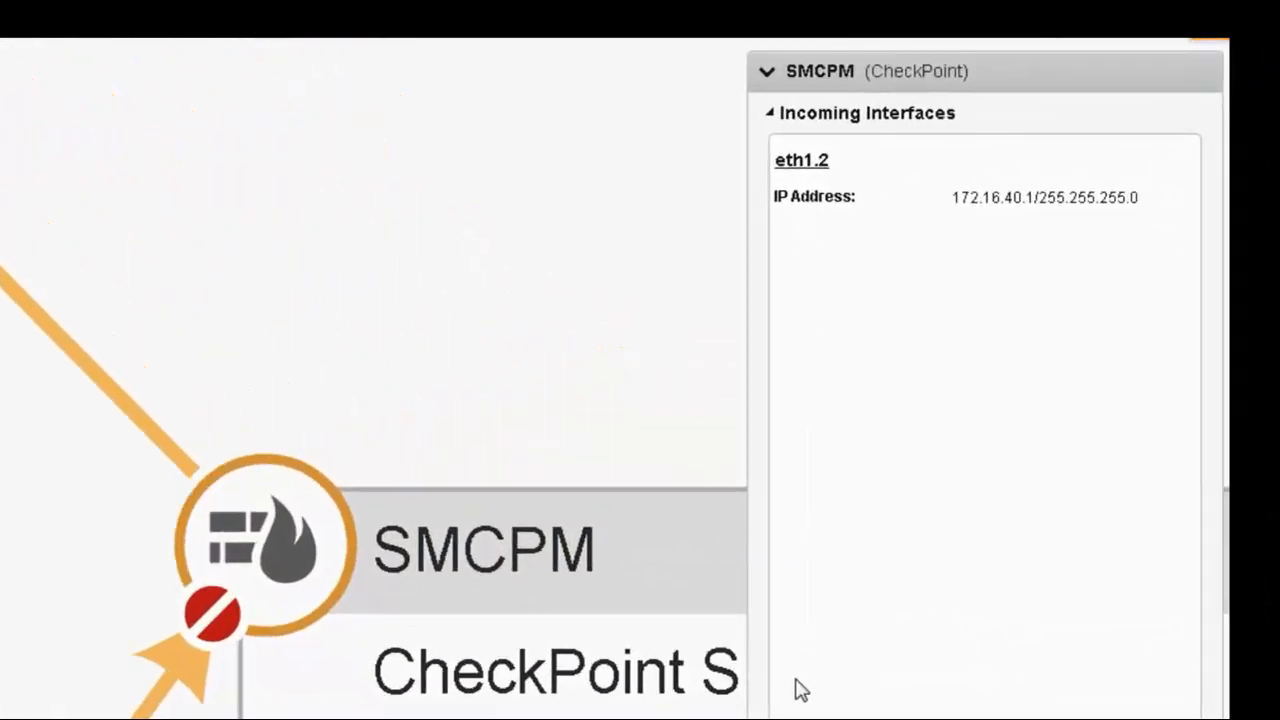
- Show SMCPM's next device RTR4 via next hop 10.15.15.1 on eth2 and its source NAT 172.16.40.100 to 100.1.1.1
{"action": "left_click", "coordinate": [868, 112]}
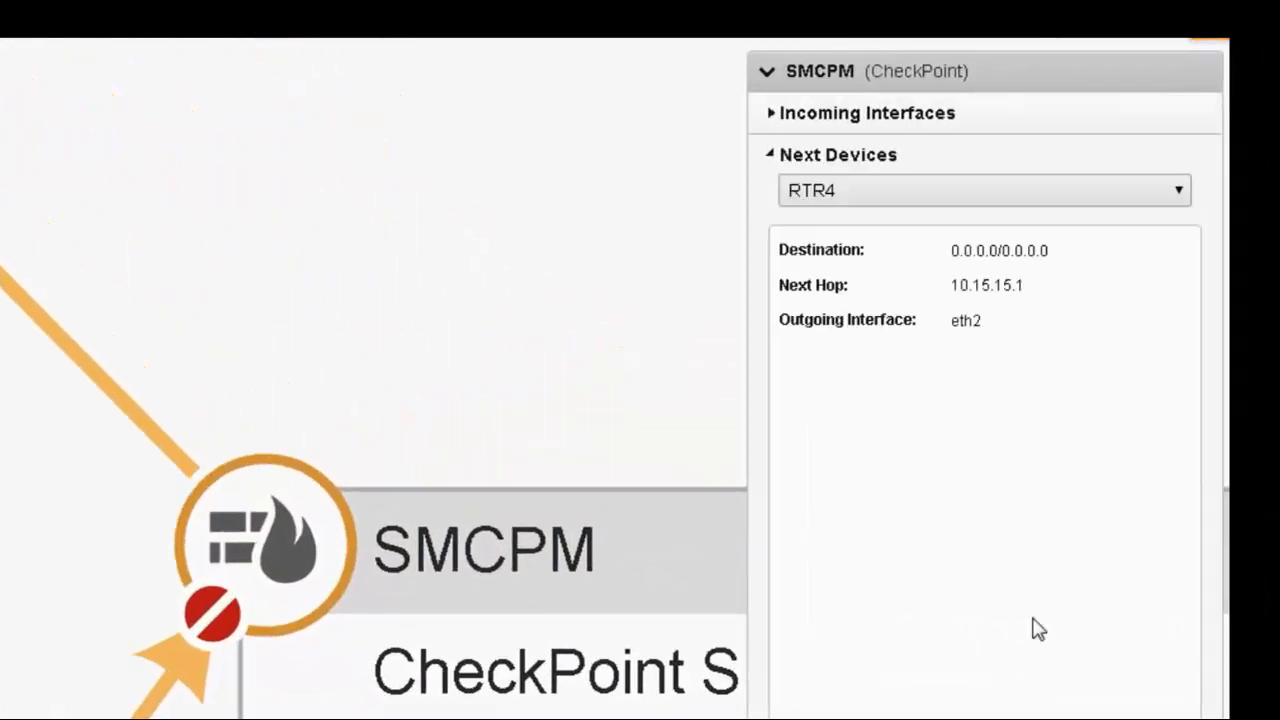
{"action": "mouse_move", "coordinate": [1168, 464]}
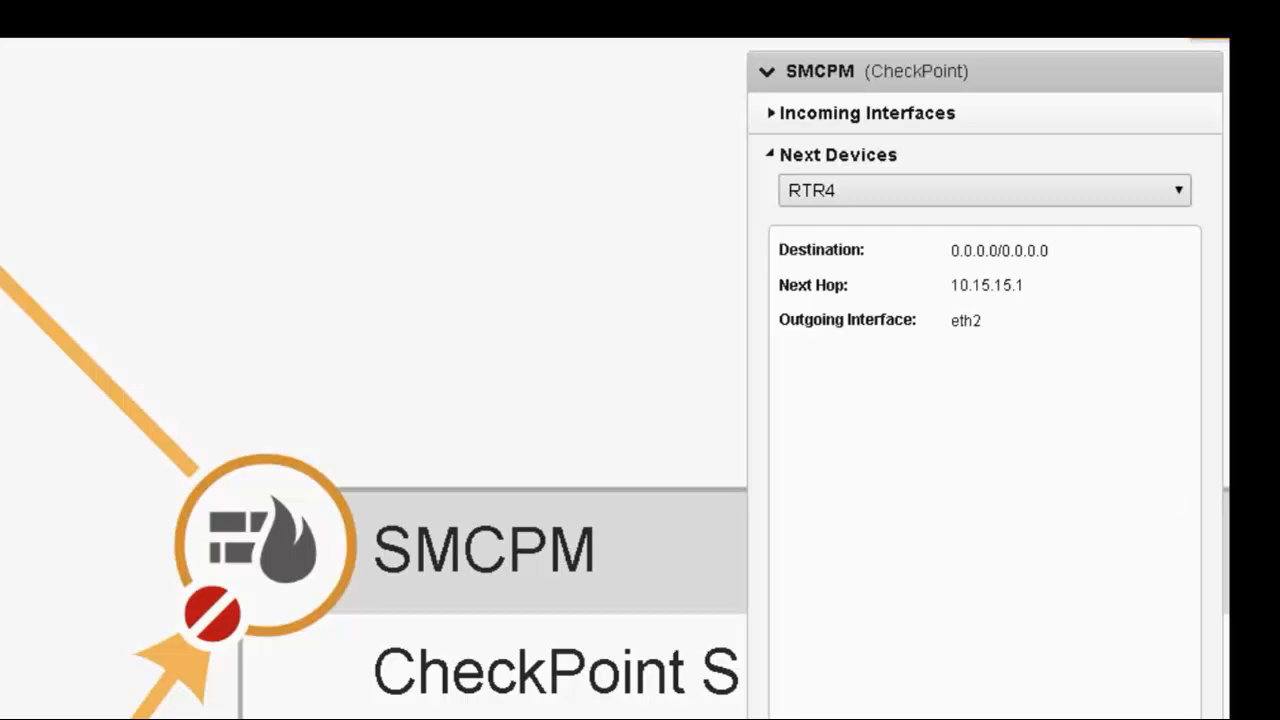
{"action": "left_click", "coordinate": [838, 154]}
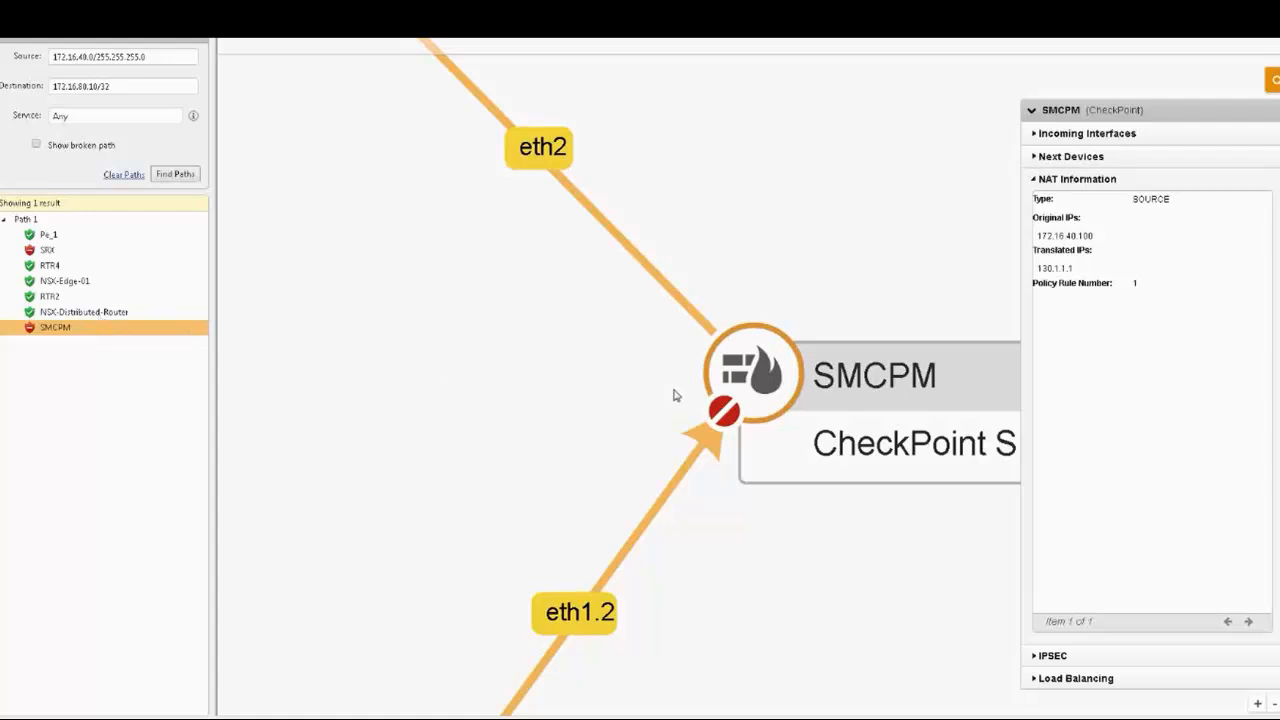
{"action": "right_click", "coordinate": [756, 376]}
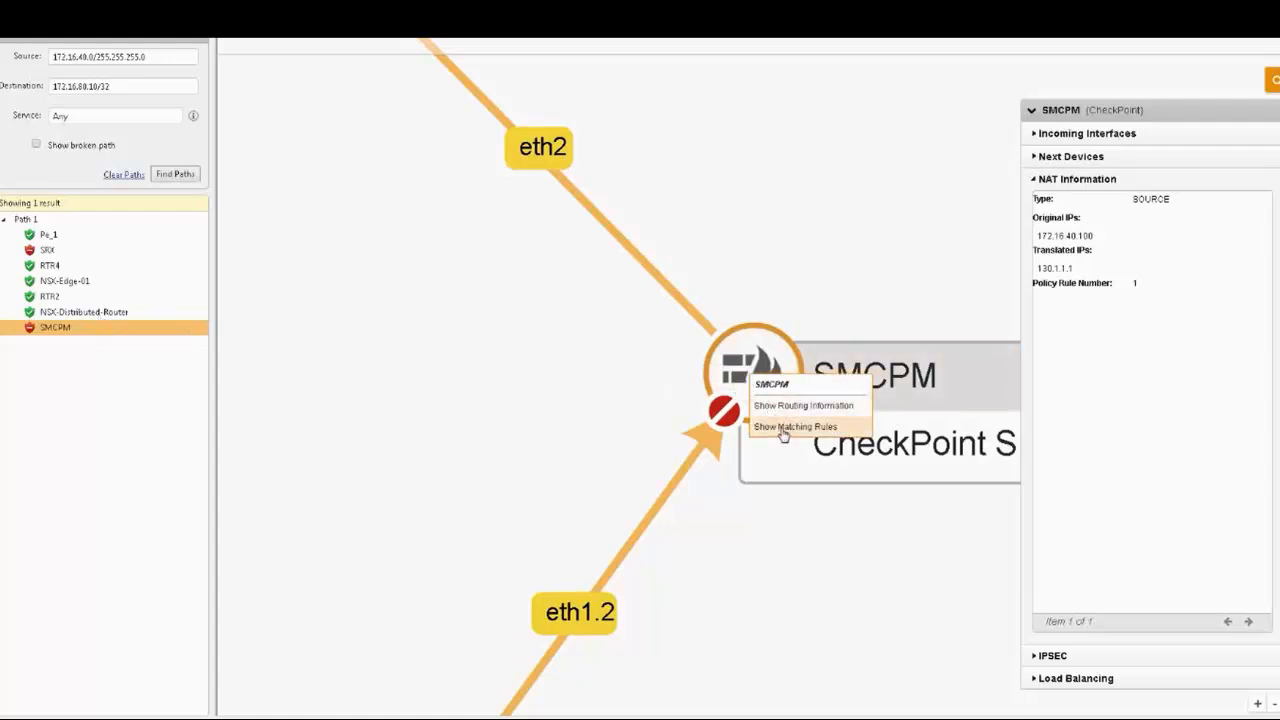
{"action": "left_click", "coordinate": [796, 428]}
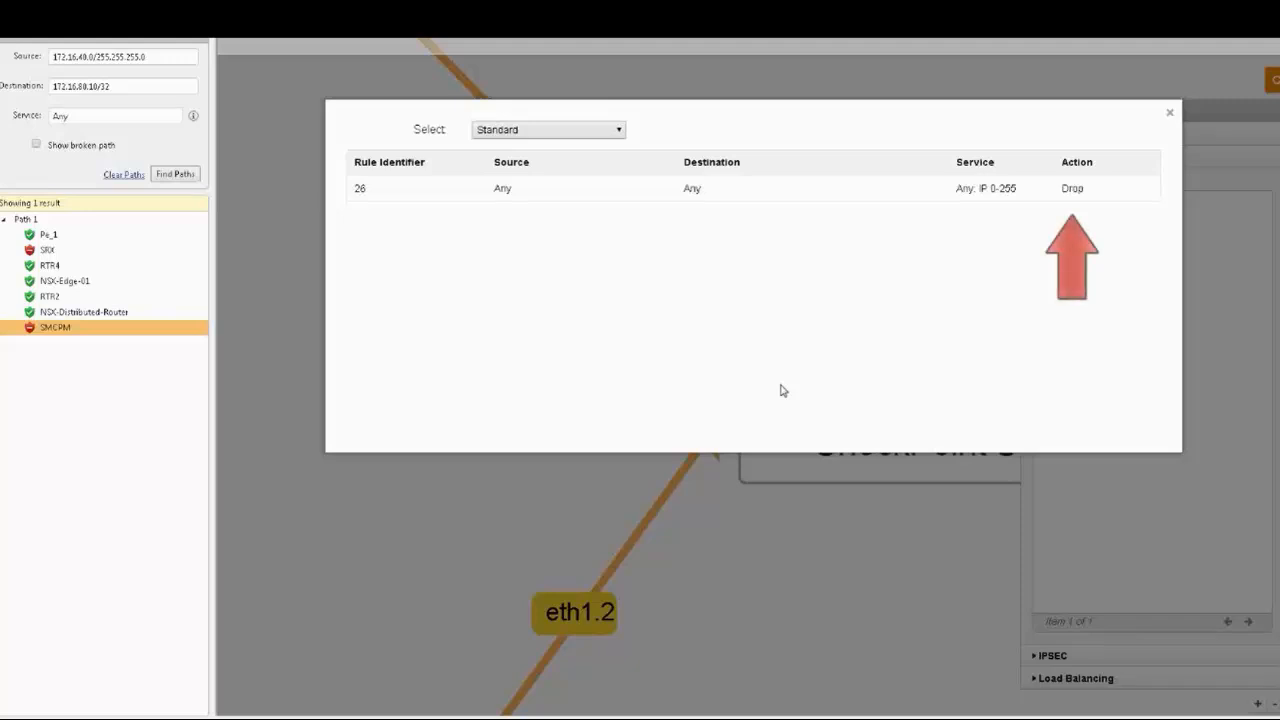
{"action": "left_click", "coordinate": [1168, 112]}
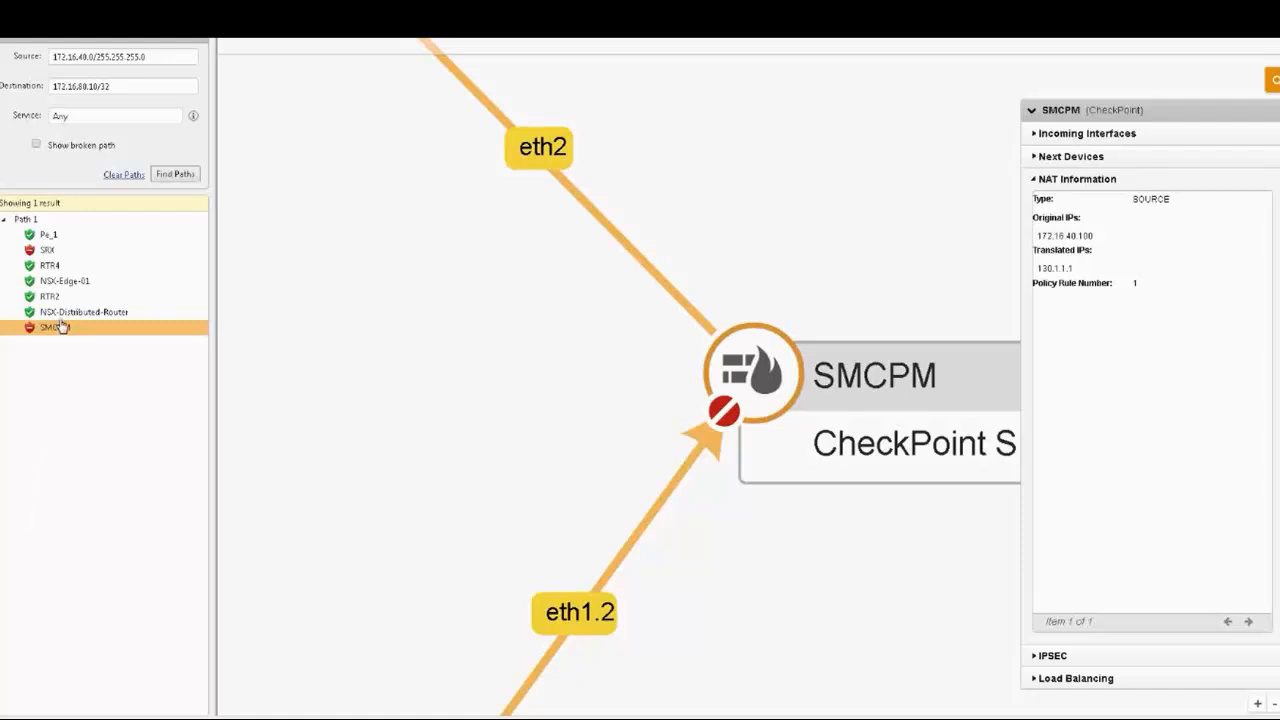
{"action": "mouse_move", "coordinate": [116, 318]}
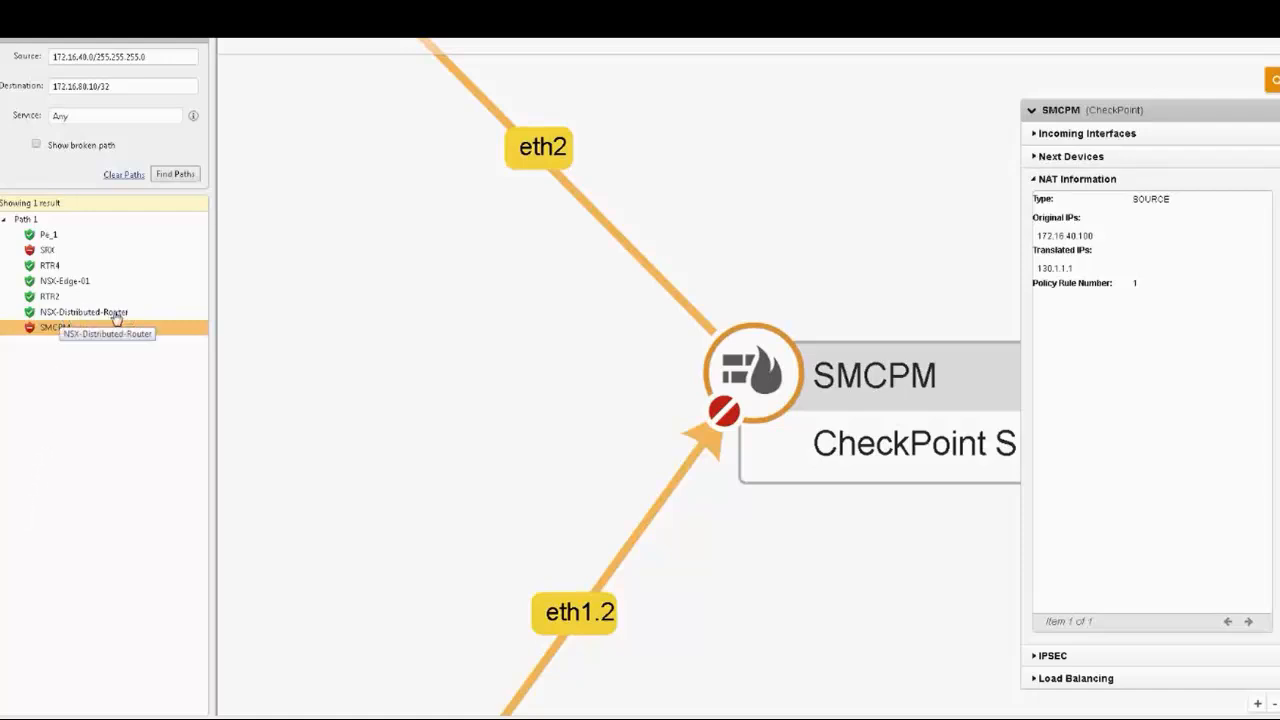
- Show the NSX-Distributed-Router hop's details with incoming interface Web at 10.10.13.3
{"action": "left_click", "coordinate": [84, 312]}
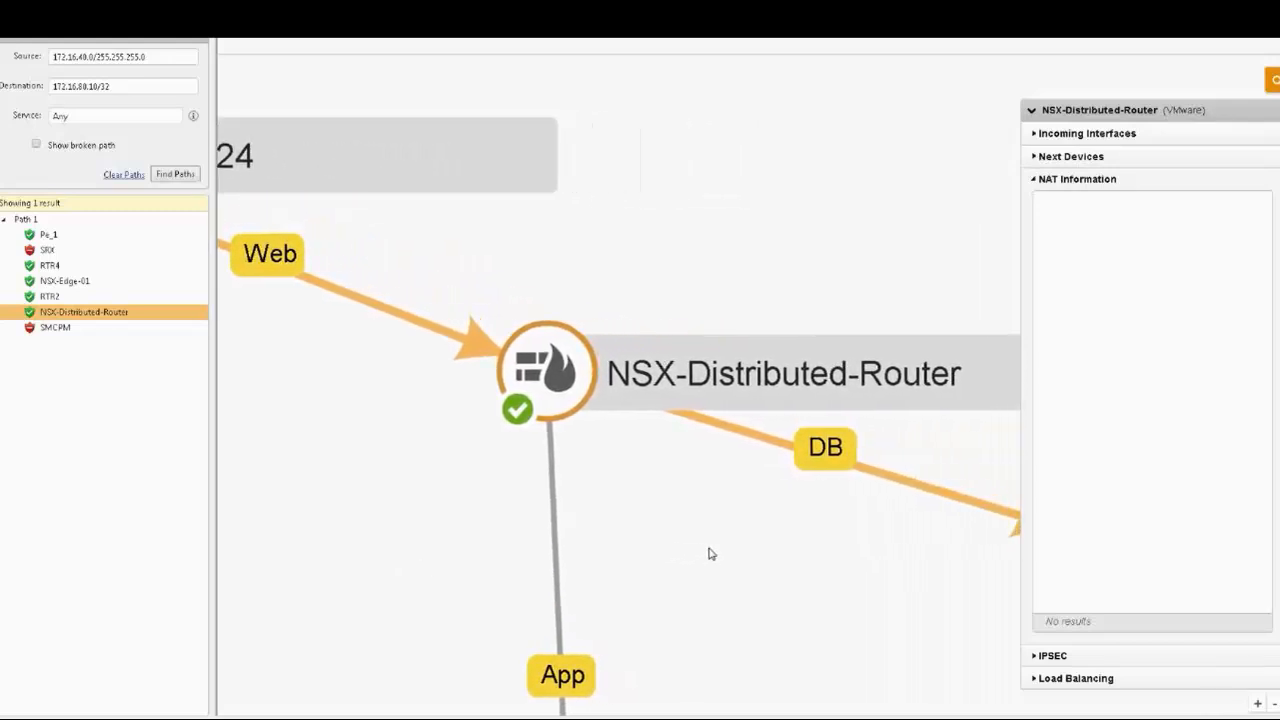
{"action": "left_click", "coordinate": [1088, 132]}
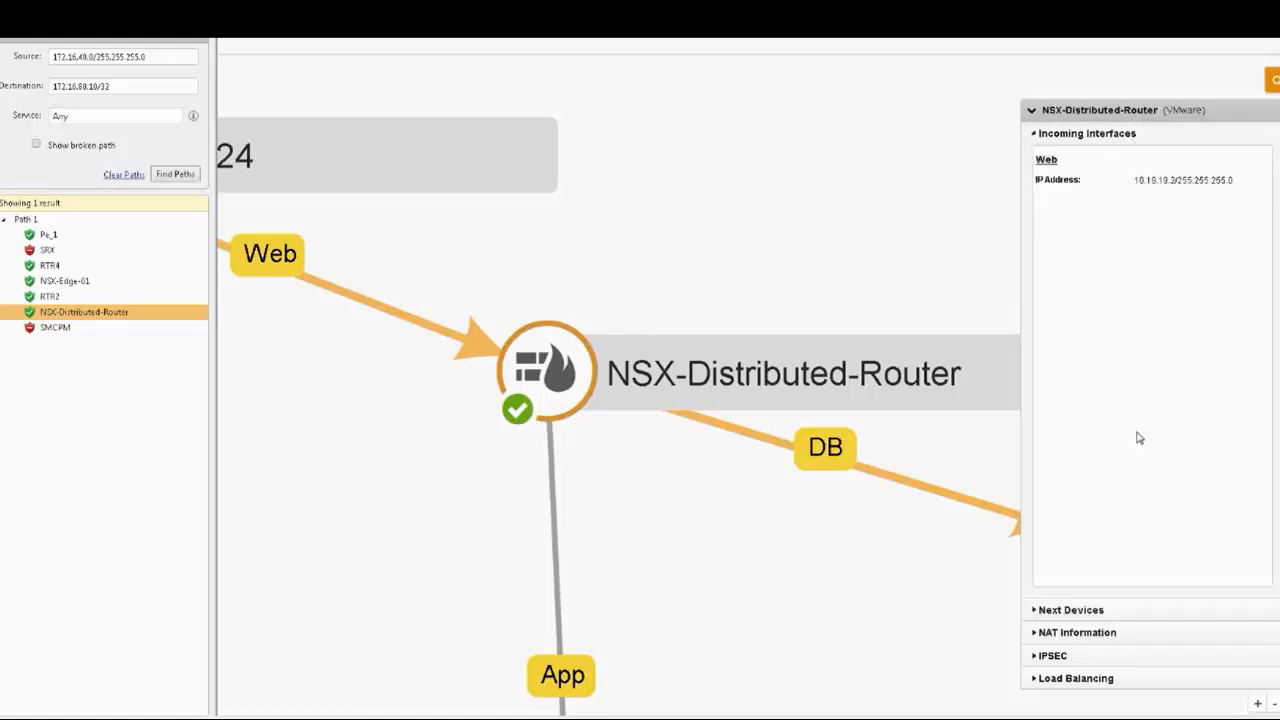
{"action": "mouse_move", "coordinate": [1140, 392]}
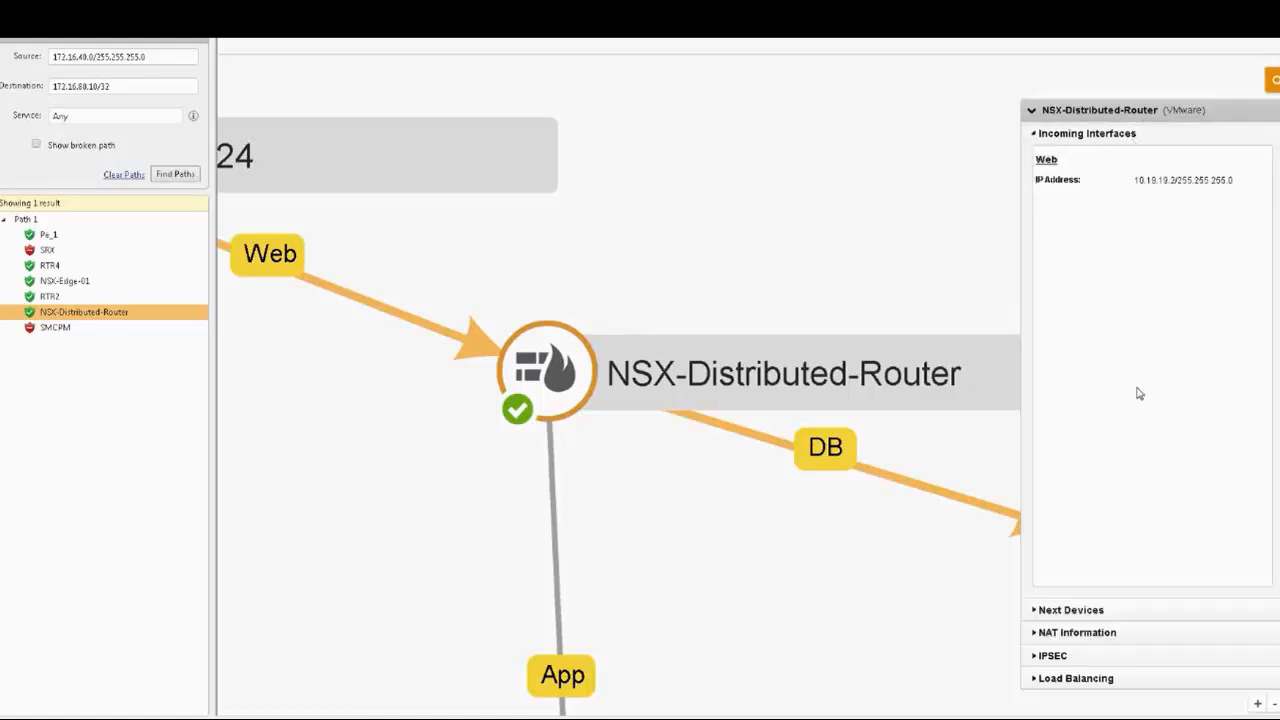